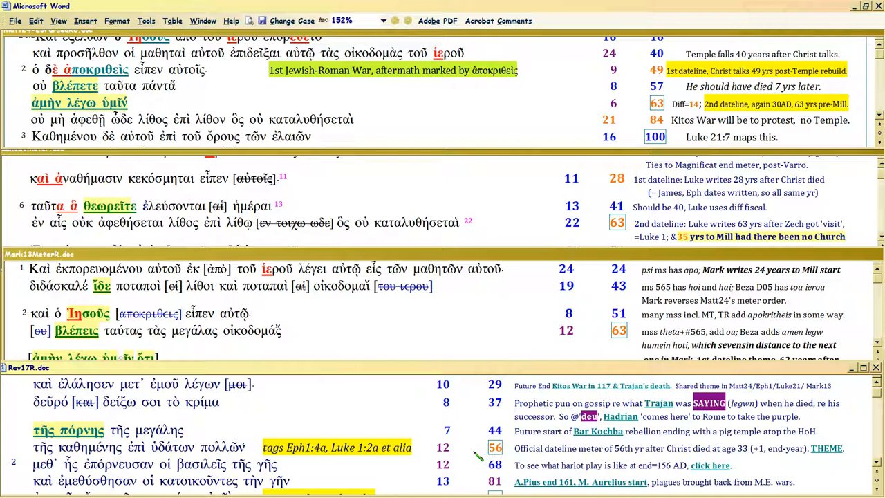
mouse_move(477, 451)
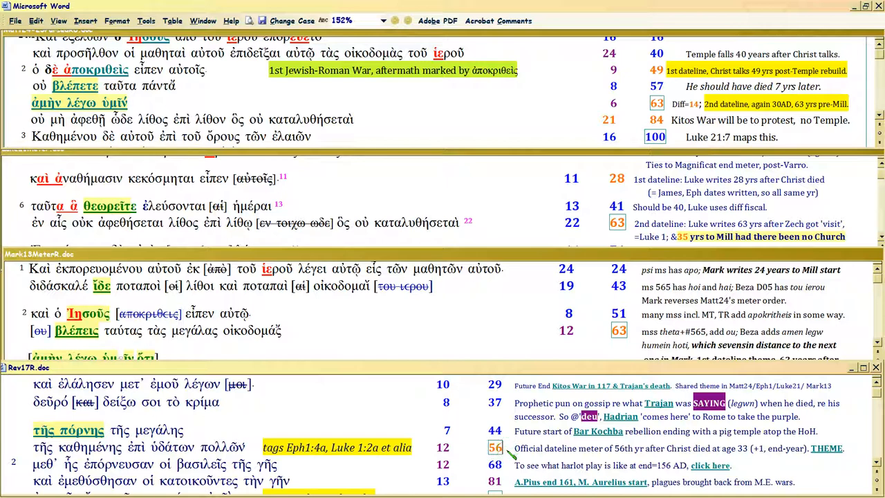
mouse_move(483, 449)
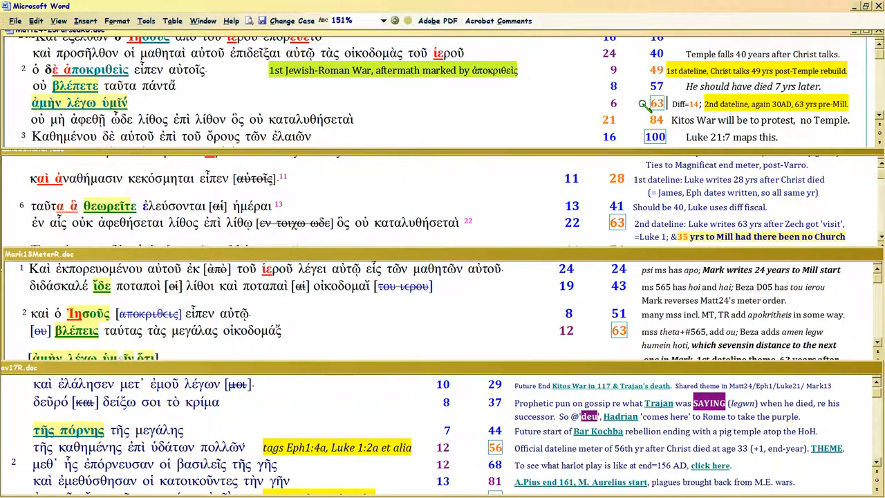
mouse_move(671, 102)
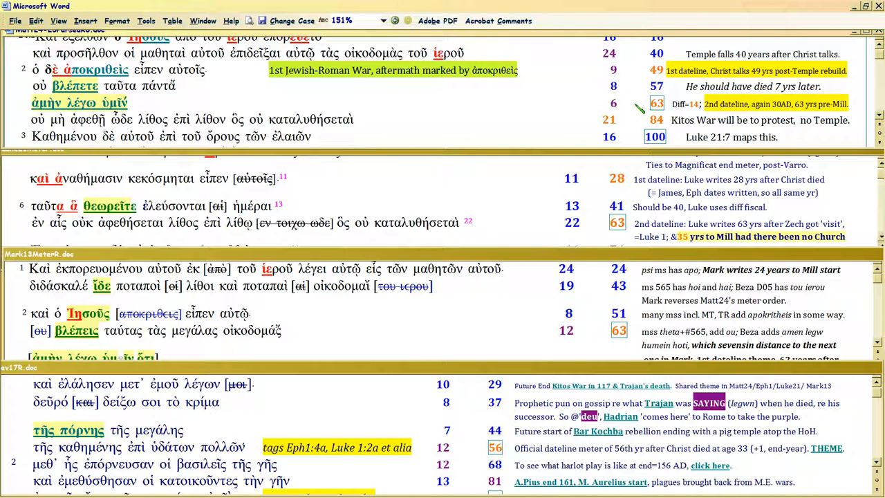
Enlarge the Luke21Meter.doc window downward over the Mark window so more table rows show.
left_click(644, 103)
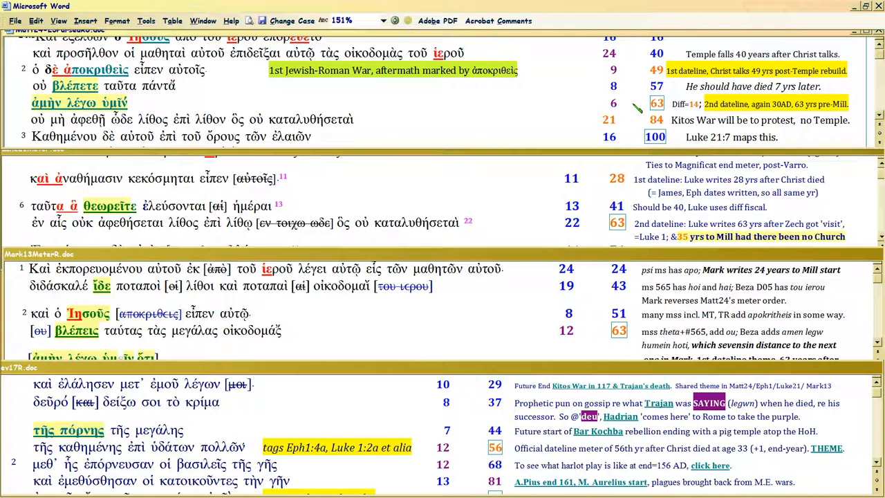
left_click(644, 103)
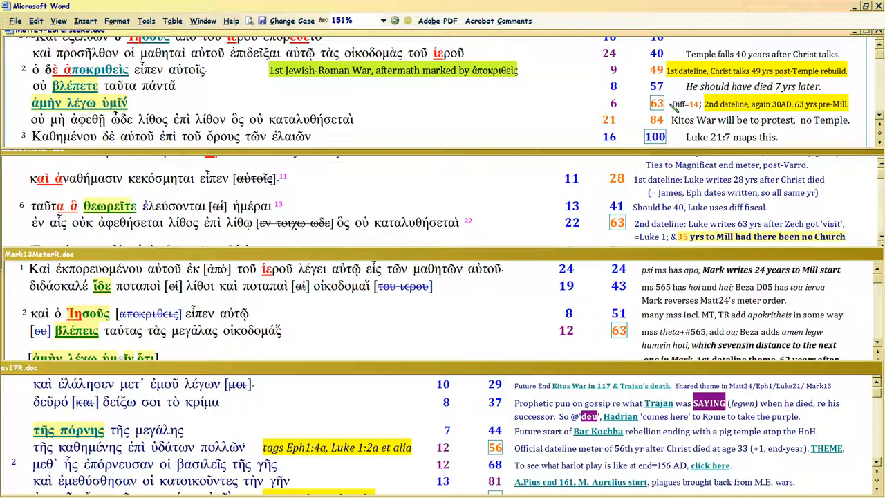
mouse_move(639, 105)
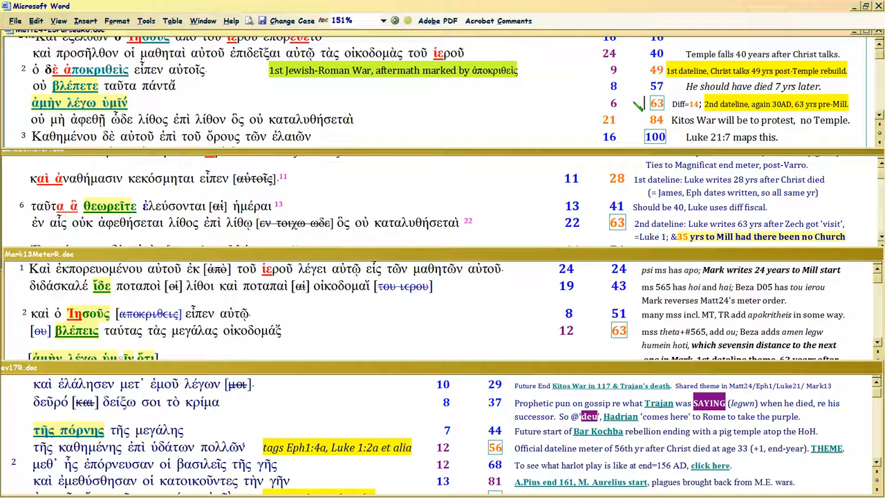
mouse_move(518, 205)
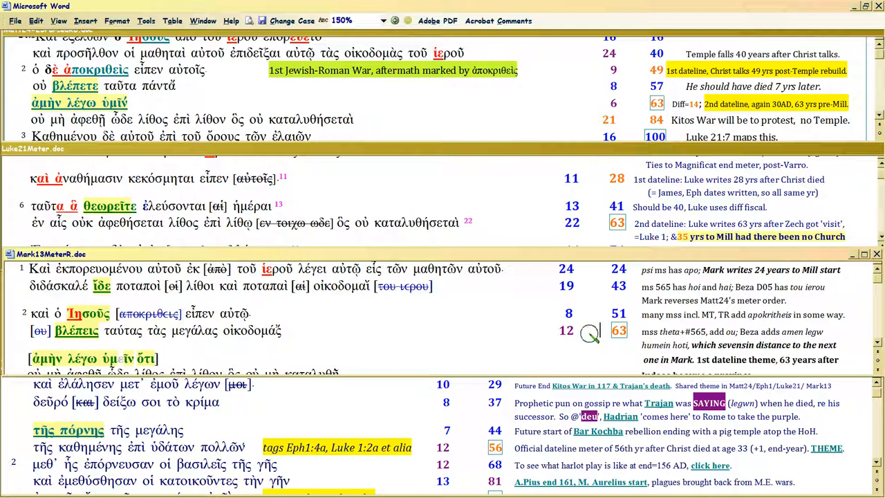
mouse_move(593, 337)
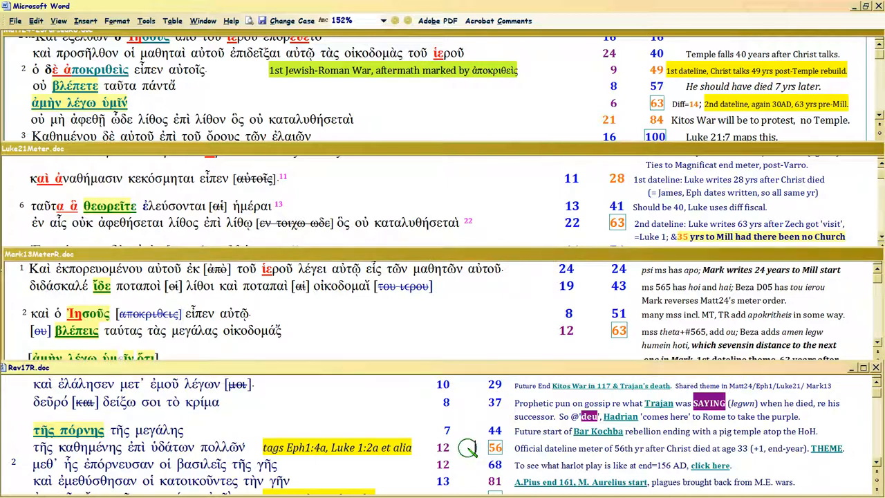
mouse_move(470, 453)
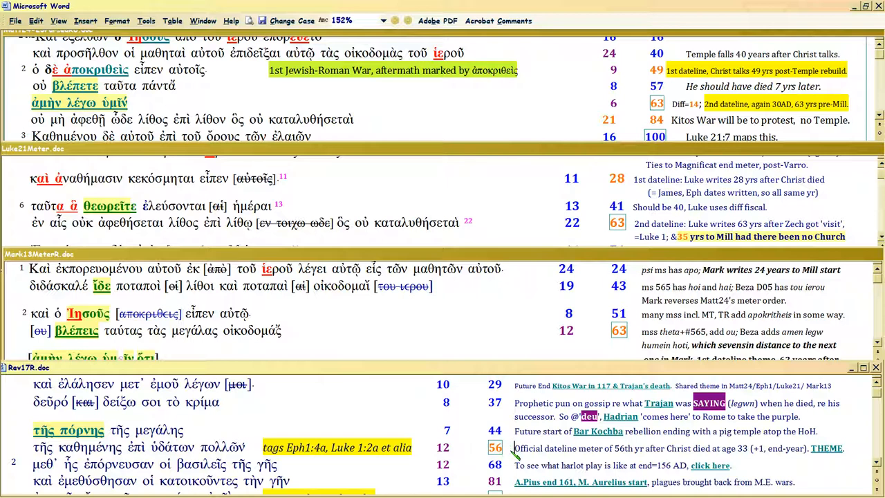
mouse_move(678, 456)
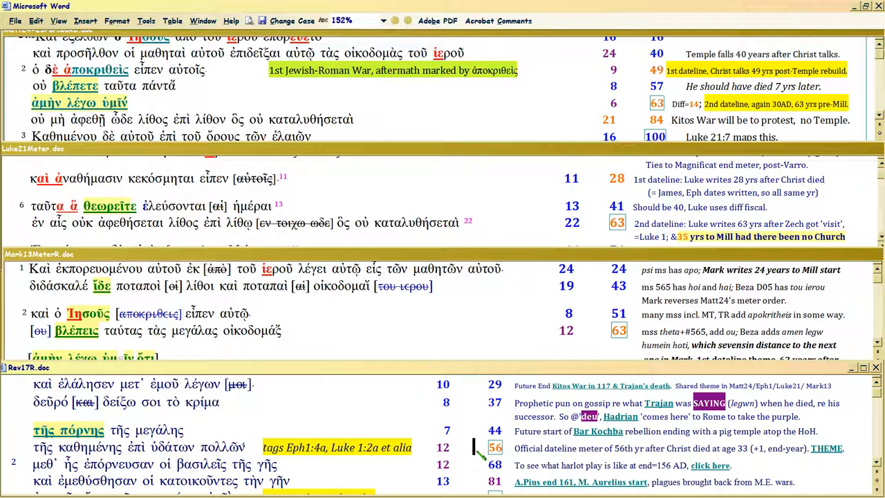
mouse_move(472, 448)
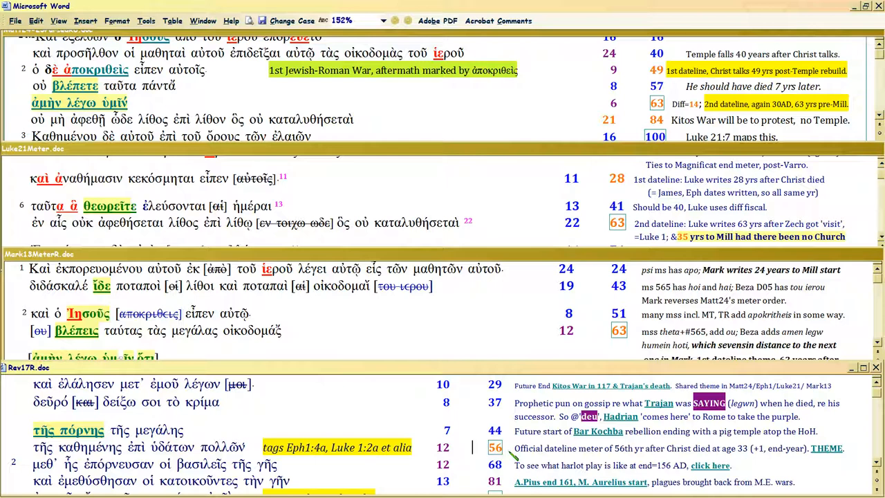
mouse_move(478, 449)
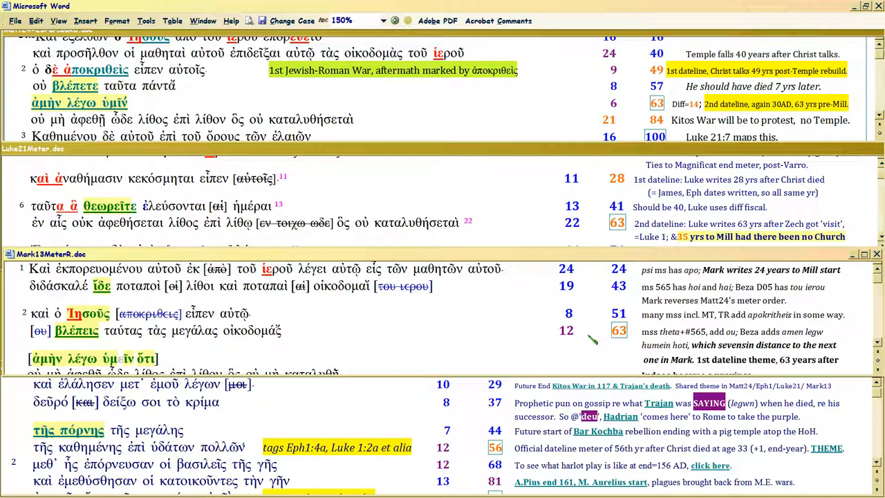
left_click(599, 329)
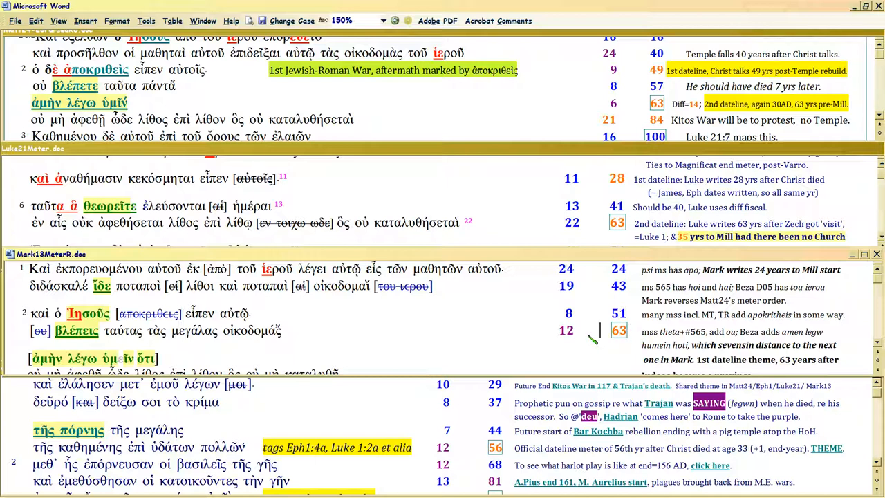
mouse_move(513, 455)
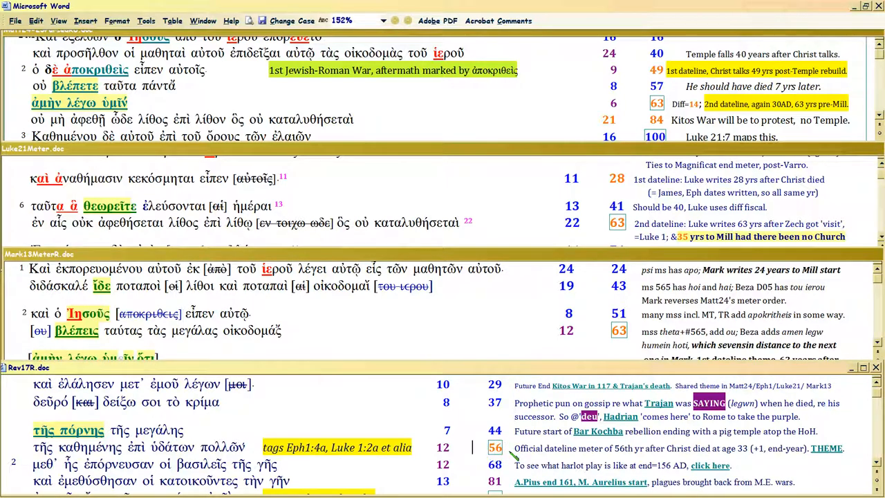
mouse_move(477, 454)
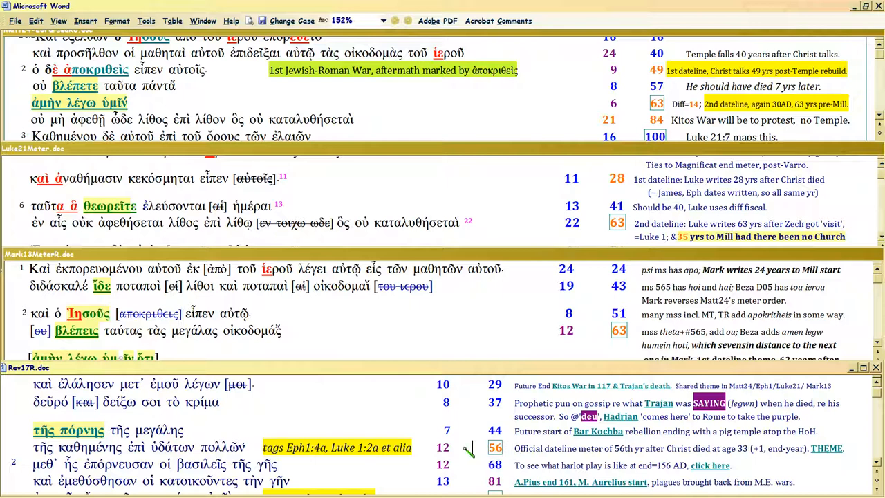
mouse_move(465, 448)
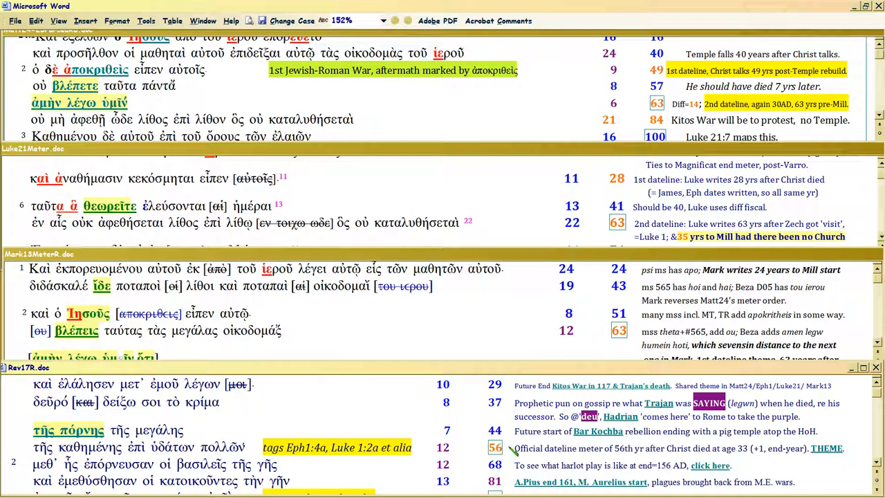
left_click(472, 448)
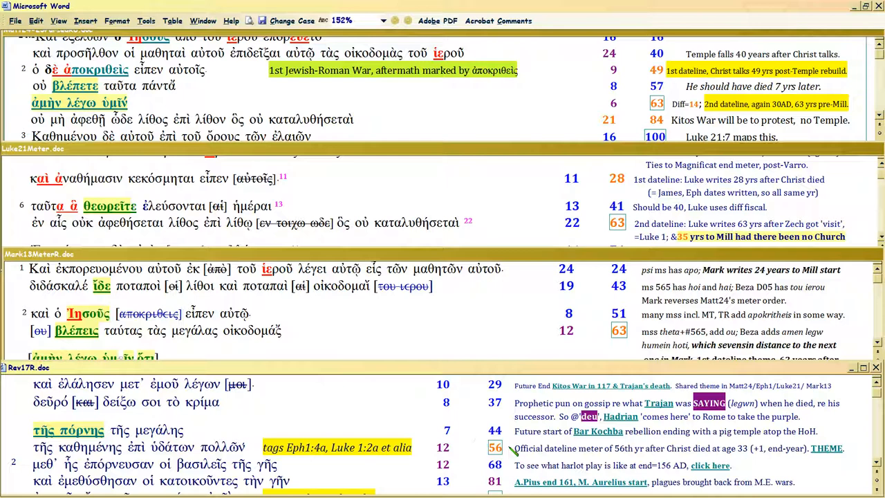
left_click(473, 448)
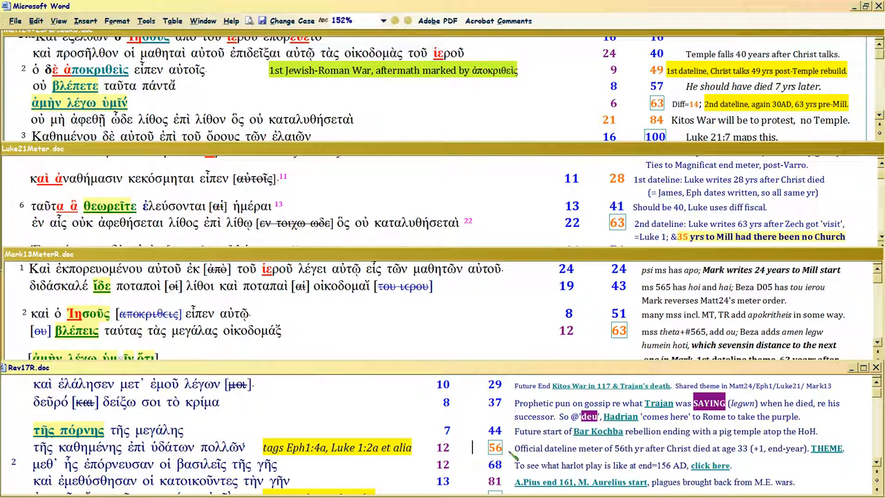
mouse_move(515, 454)
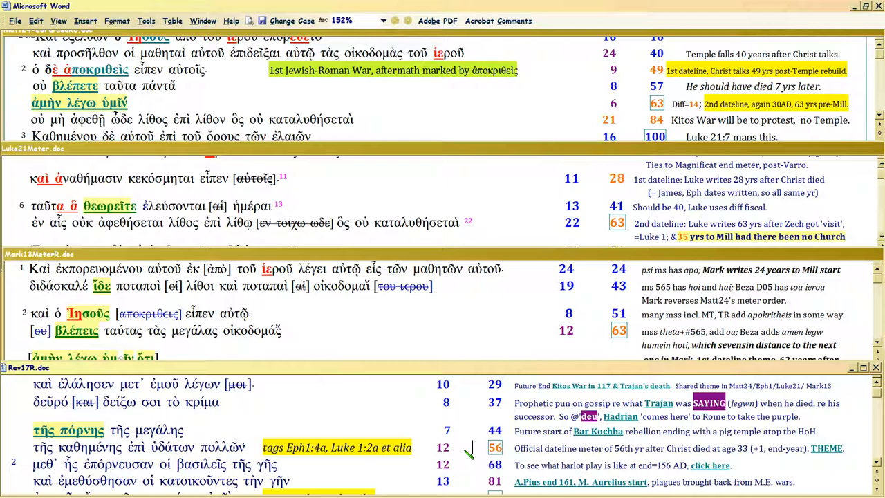
mouse_move(473, 449)
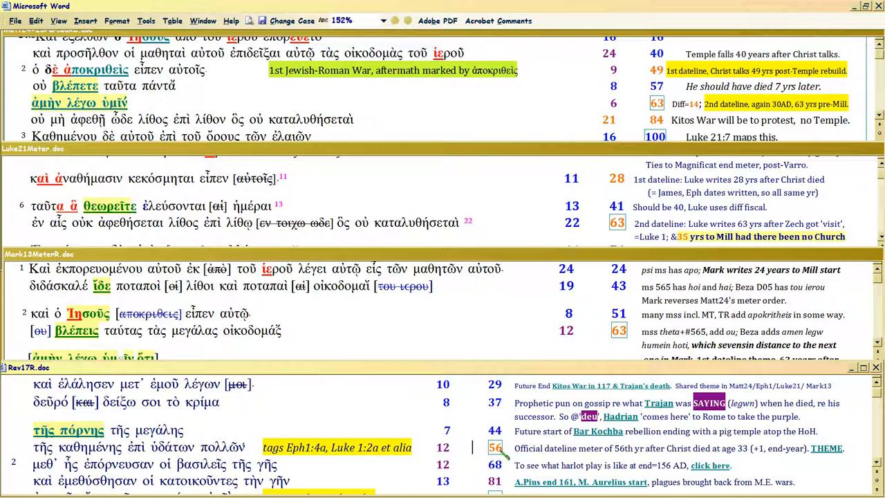
mouse_move(481, 448)
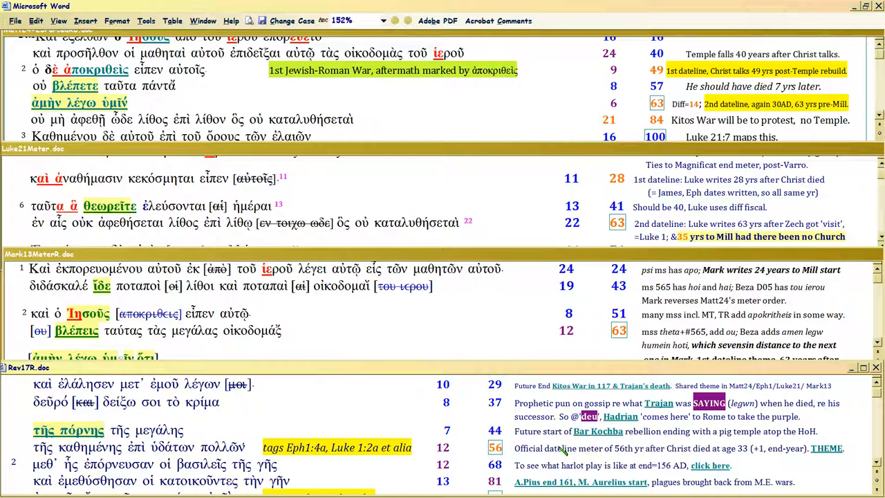
left_click(476, 448)
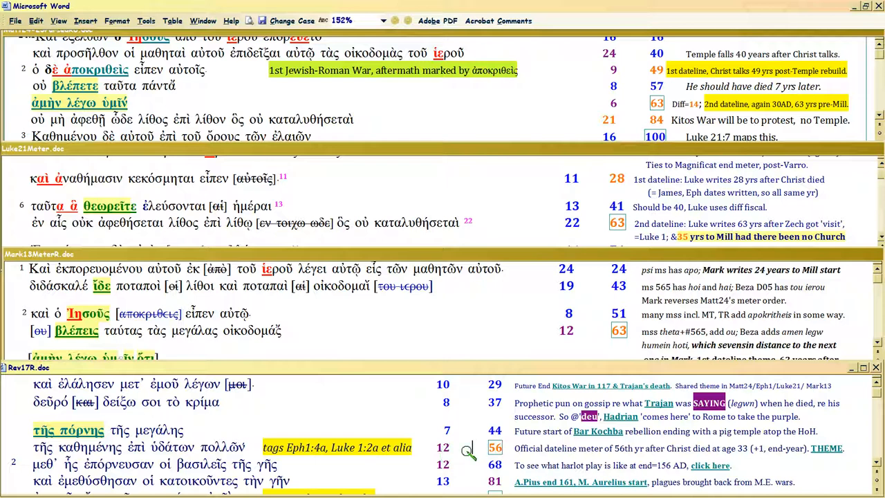
mouse_move(468, 451)
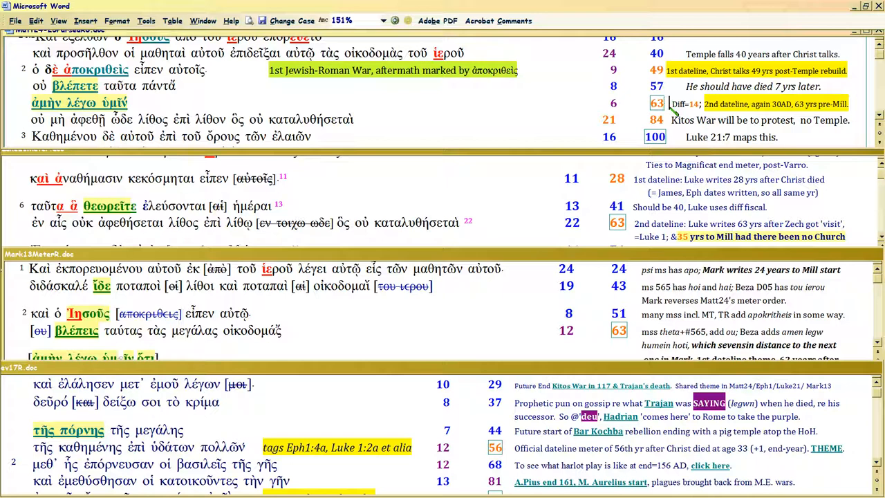
mouse_move(434, 449)
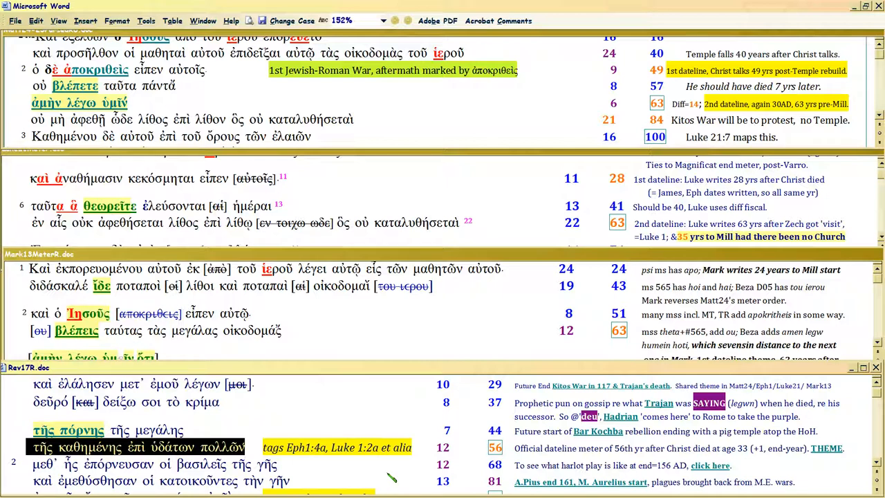
mouse_move(470, 456)
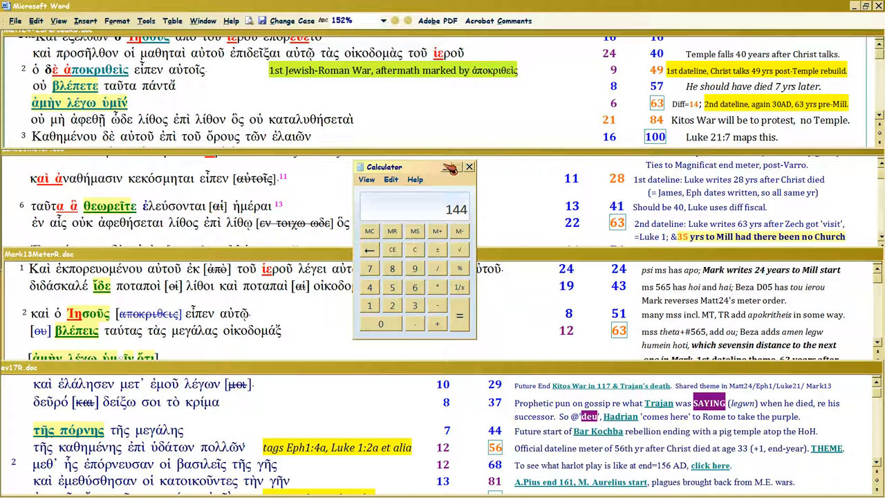
mouse_move(455, 167)
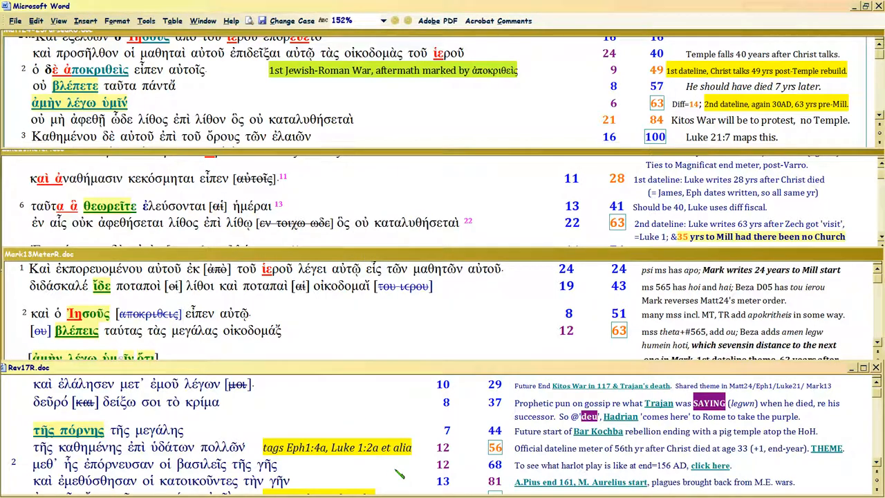
mouse_move(321, 470)
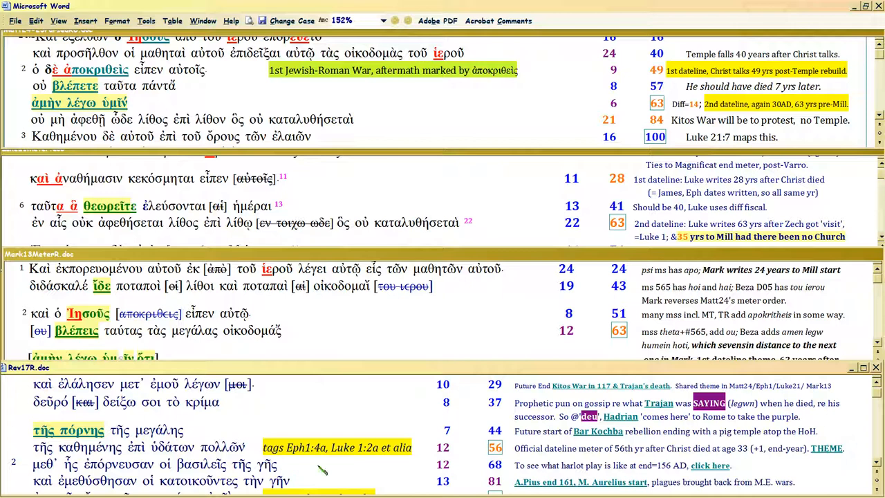
mouse_move(310, 468)
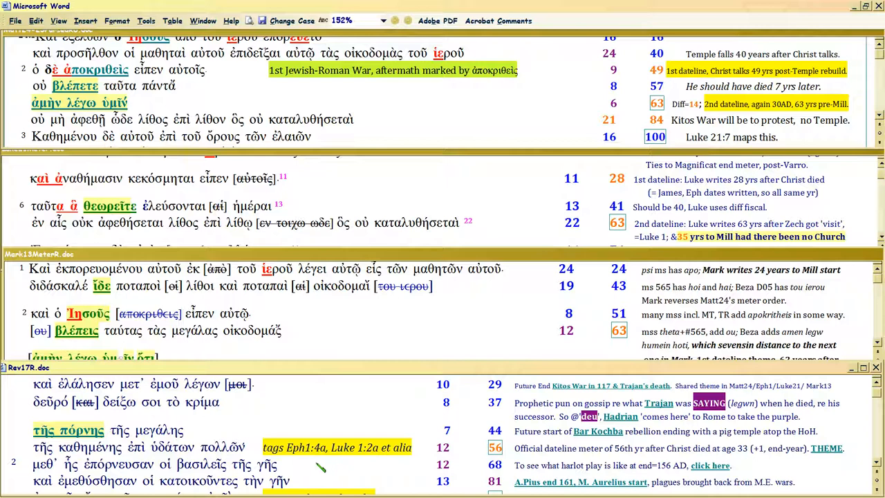
mouse_move(316, 472)
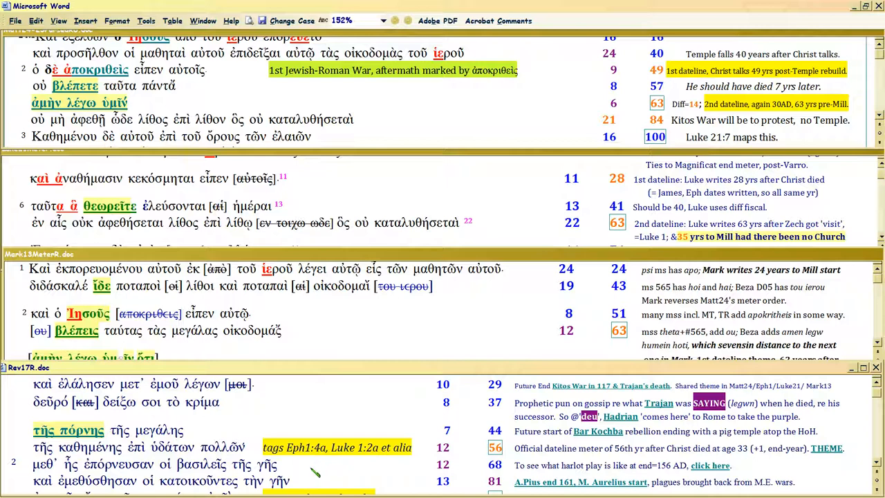
left_click(304, 465)
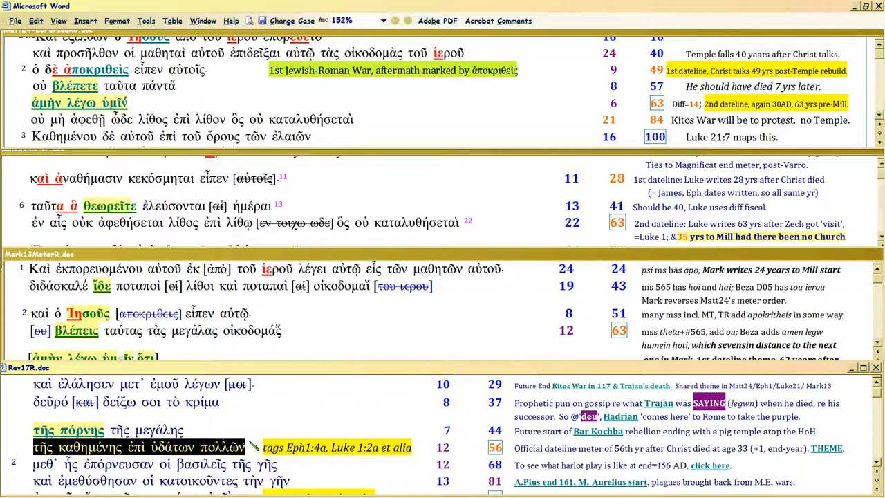
mouse_move(343, 463)
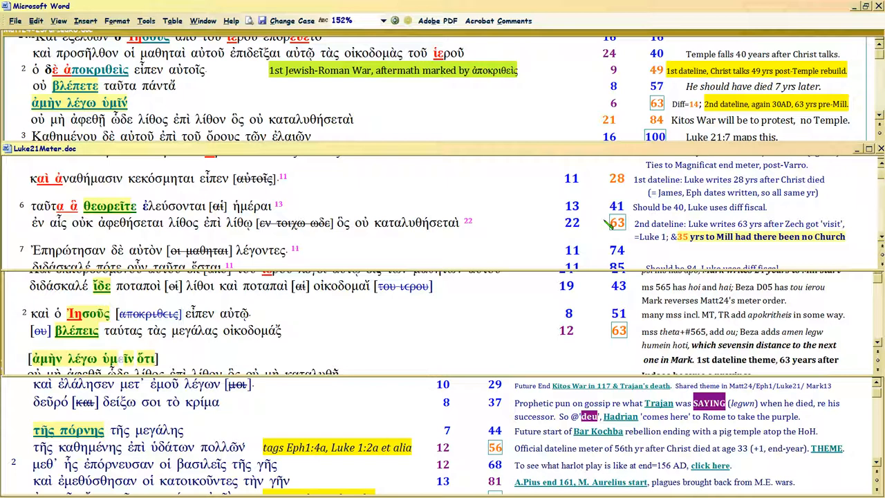
left_click(628, 221)
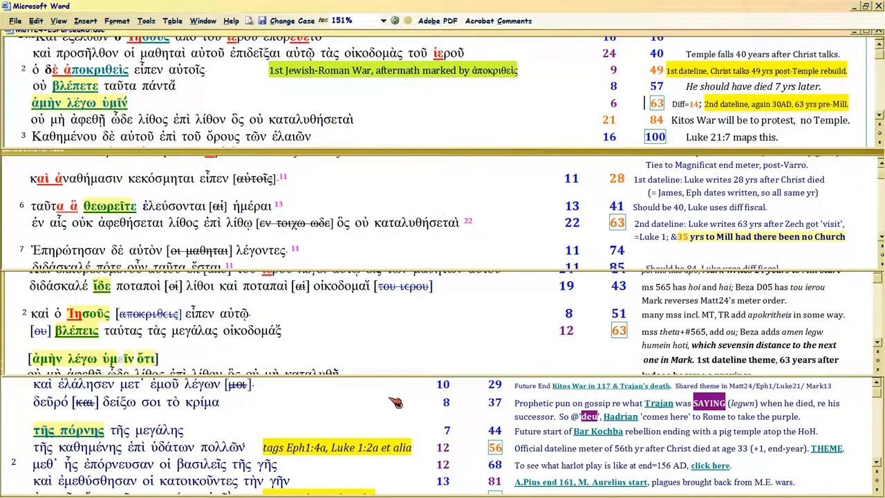
mouse_move(411, 421)
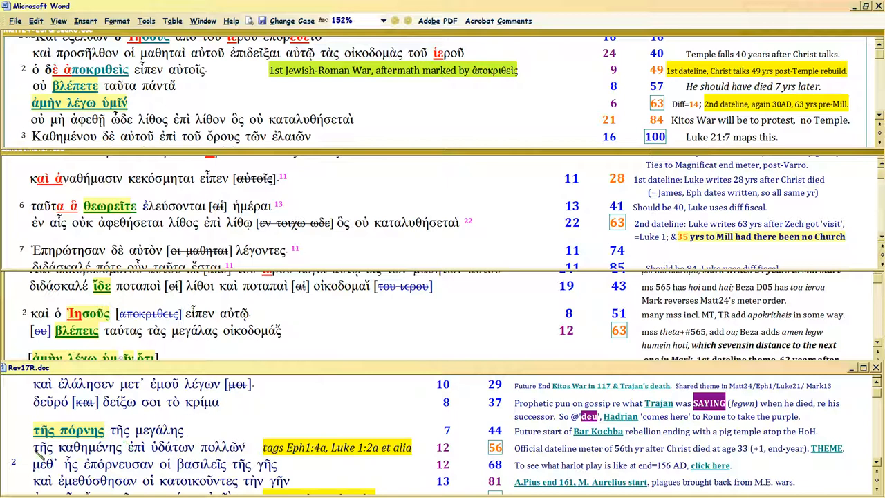
mouse_move(240, 451)
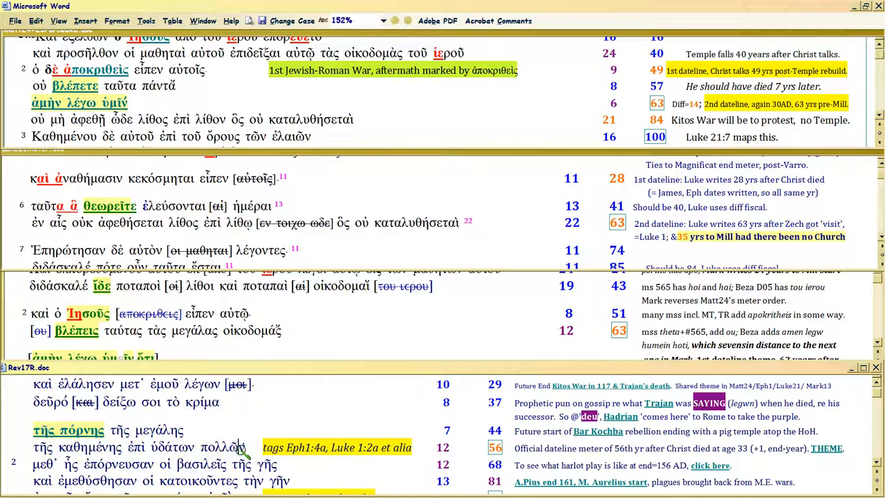